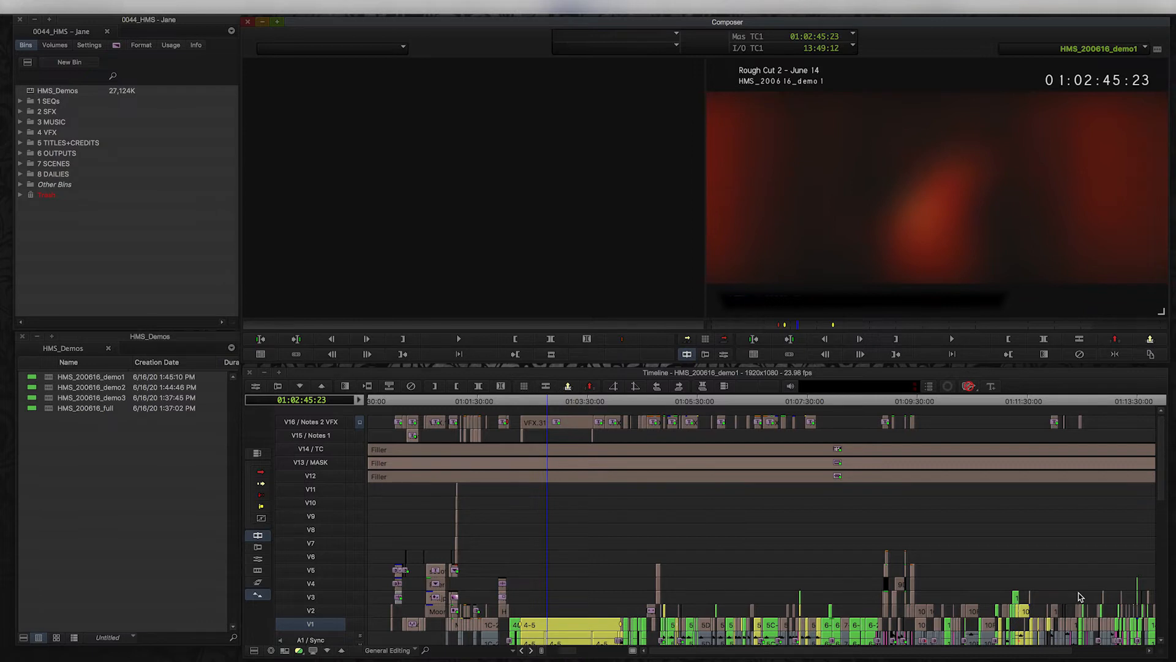
{"action": "mouse_move", "coordinate": [768, 579]}
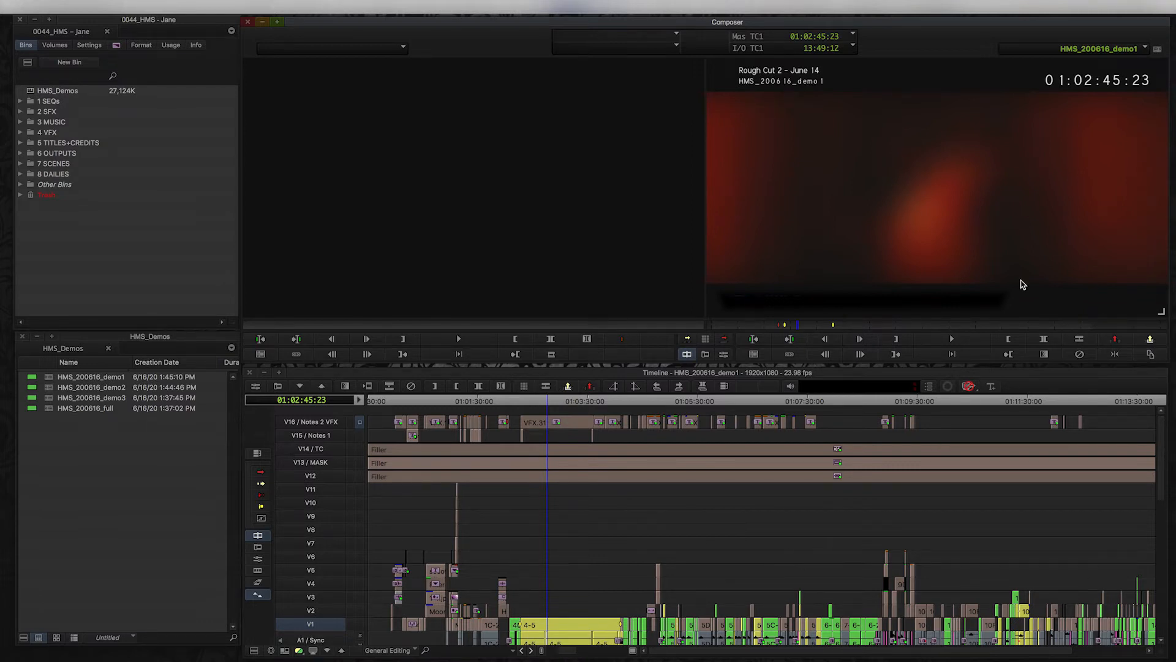
{"action": "mouse_move", "coordinate": [622, 490]}
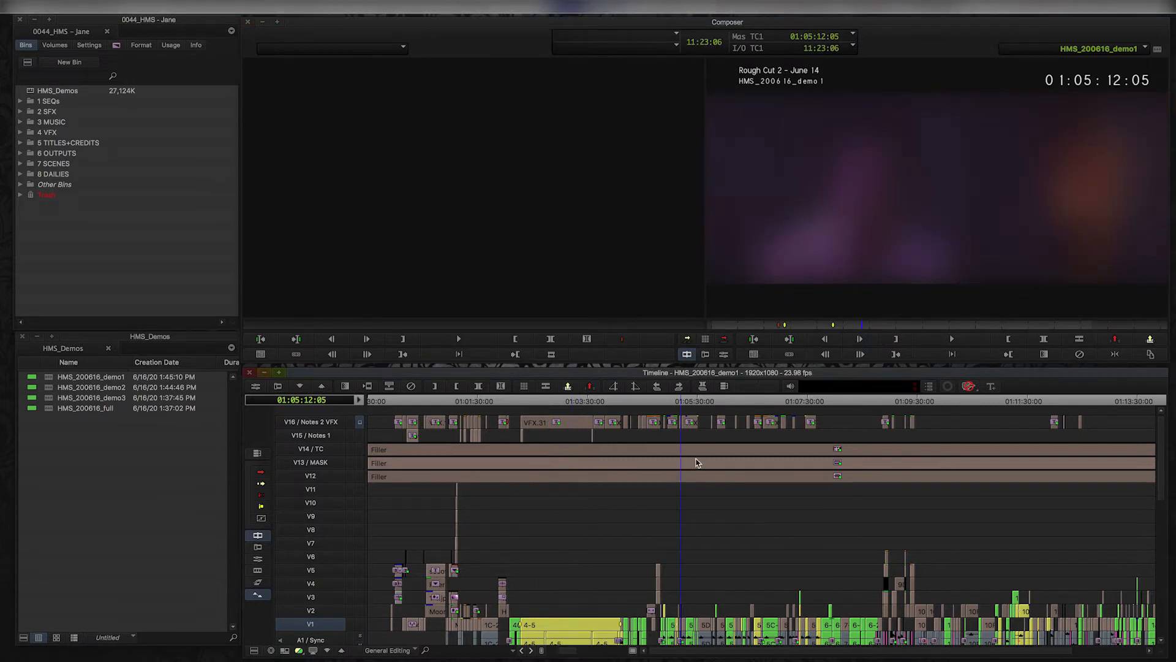
{"action": "mouse_move", "coordinate": [713, 449]}
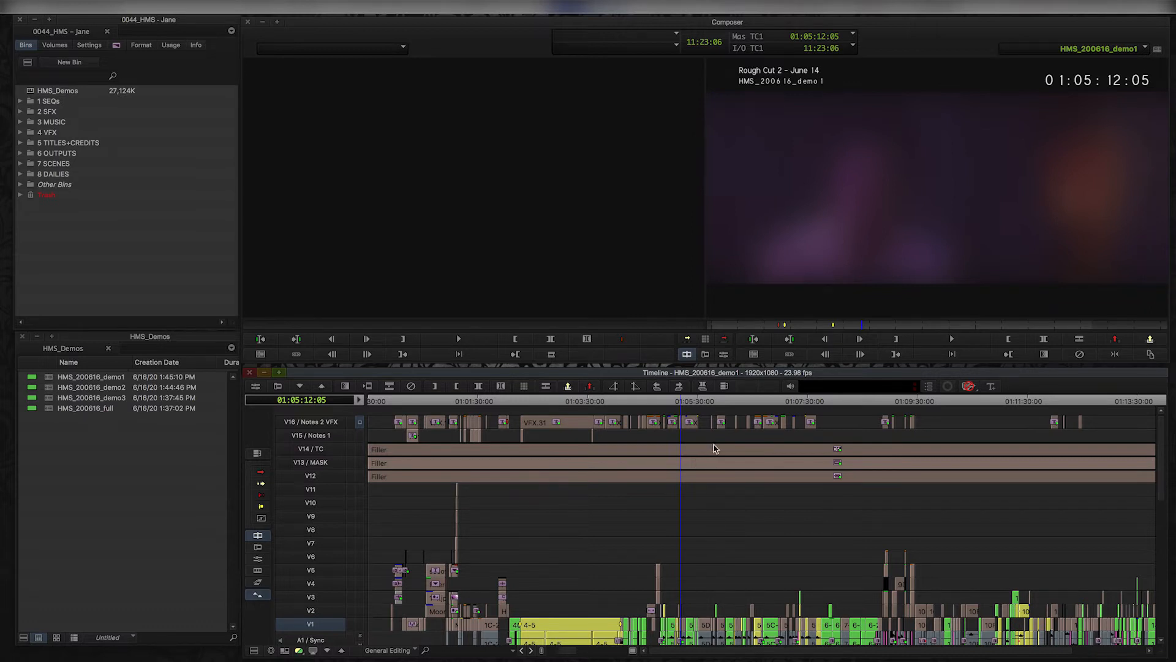
{"action": "mouse_move", "coordinate": [765, 415]}
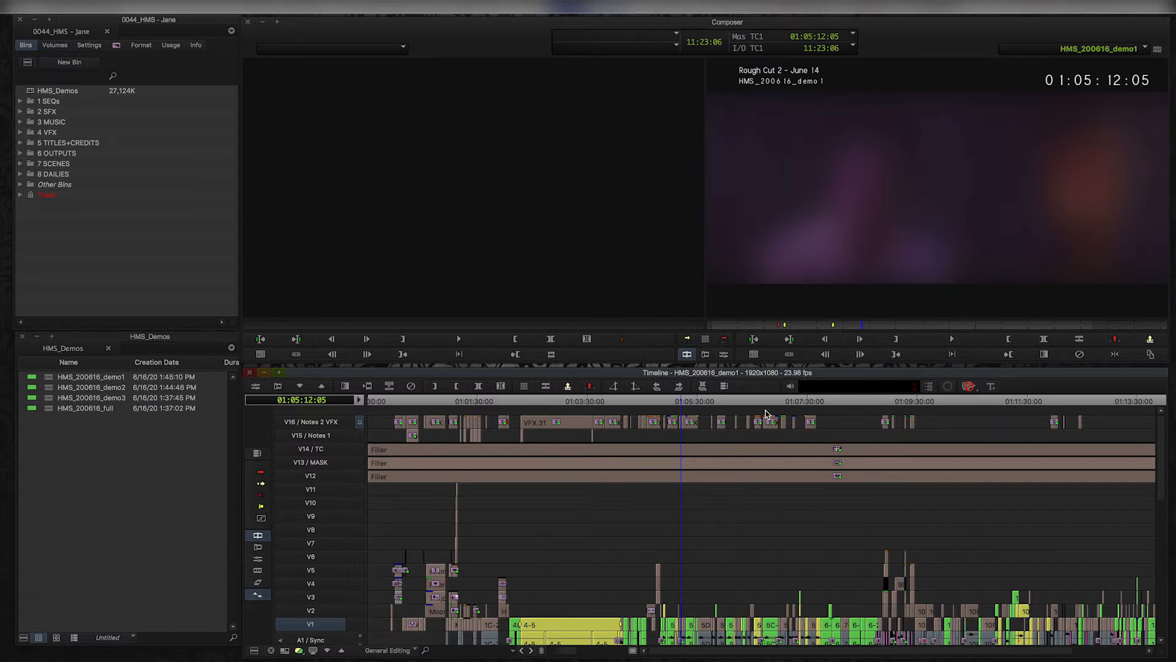
{"action": "mouse_move", "coordinate": [764, 417]}
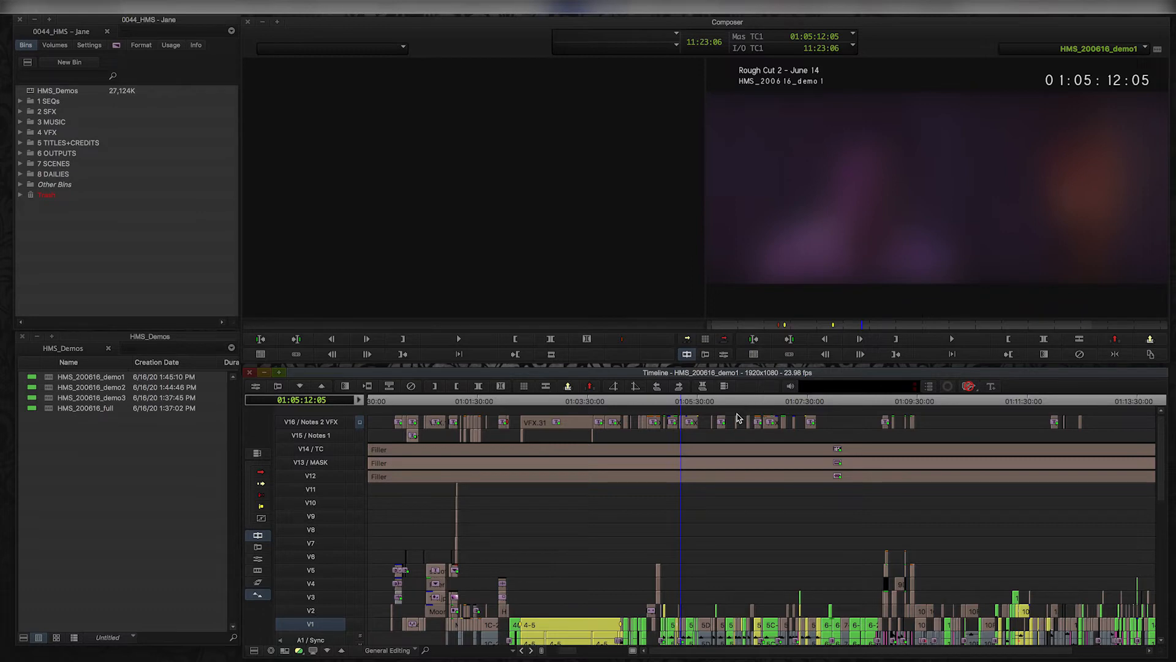
{"action": "mouse_move", "coordinate": [736, 419]}
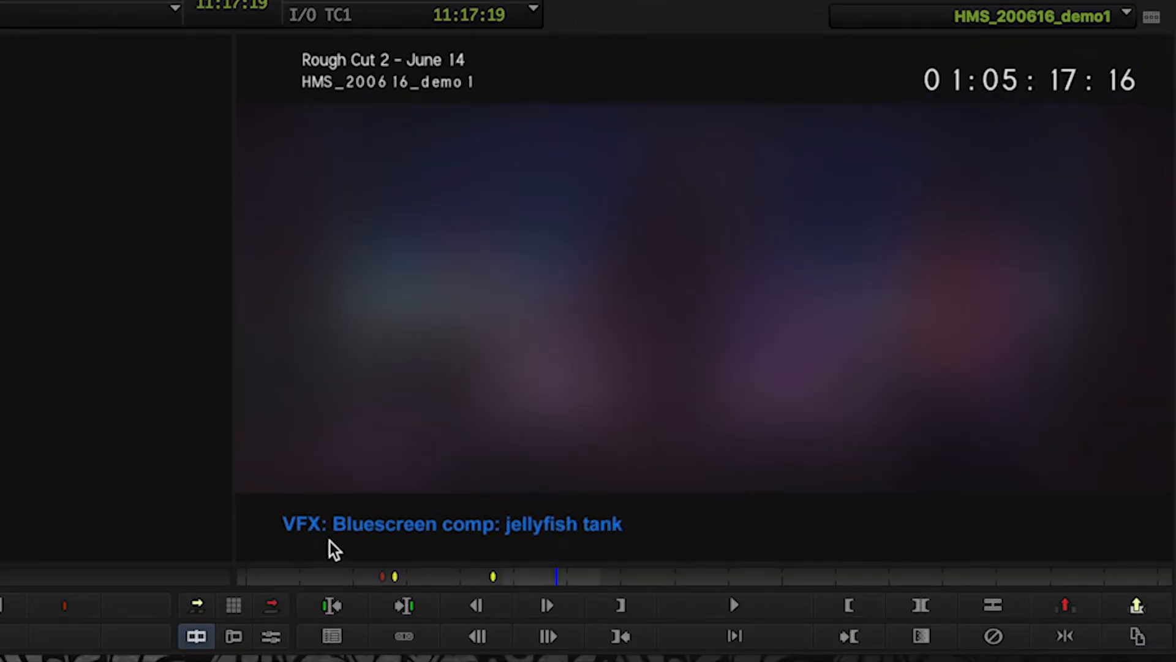
{"action": "mouse_move", "coordinate": [315, 562]}
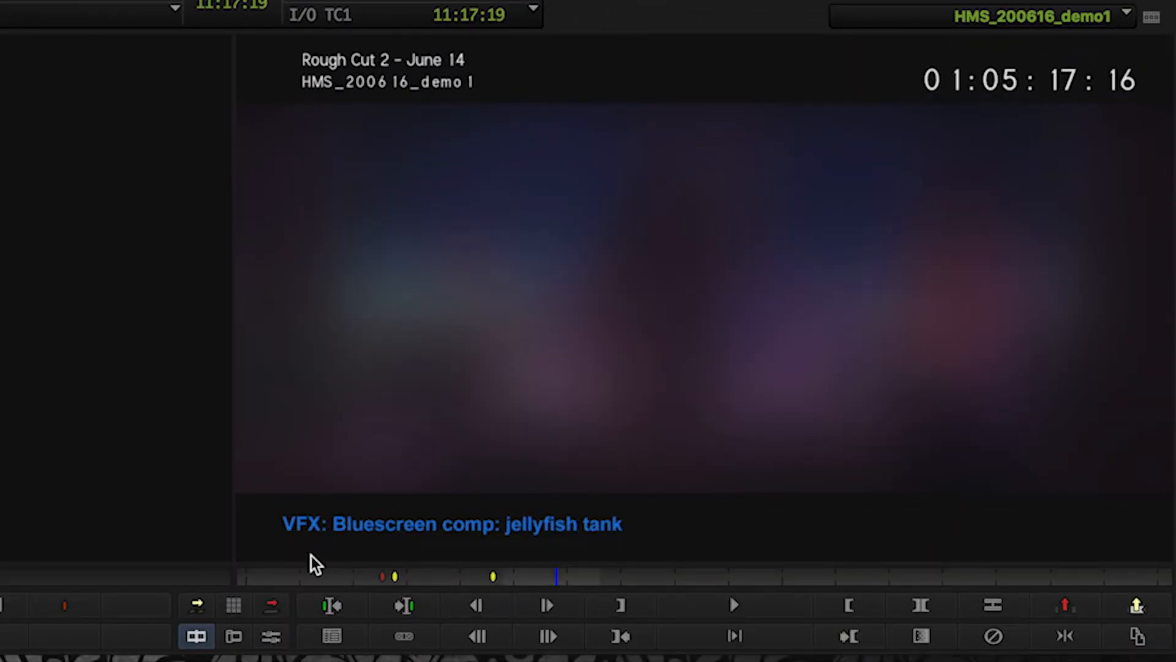
{"action": "mouse_move", "coordinate": [291, 502]}
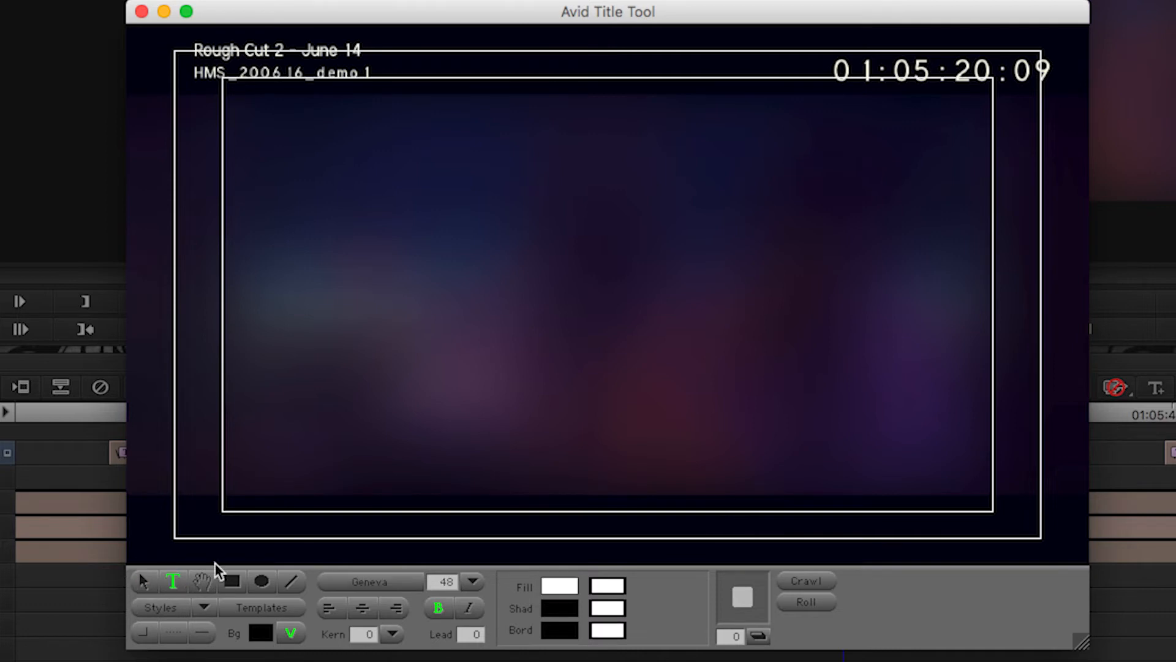
Enter the note text 'VFX: Bluescreen comp - je' in the frame and select it for restyling
{"action": "type", "text": "VFX:"}
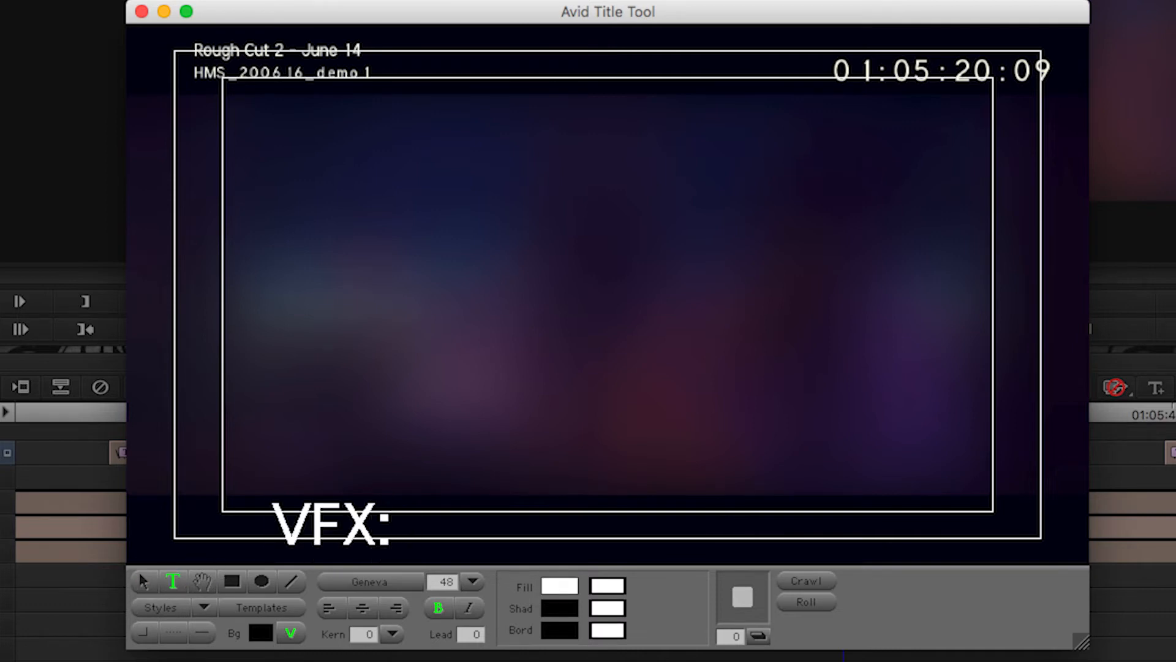
{"action": "type", "text": "Bluescreen"}
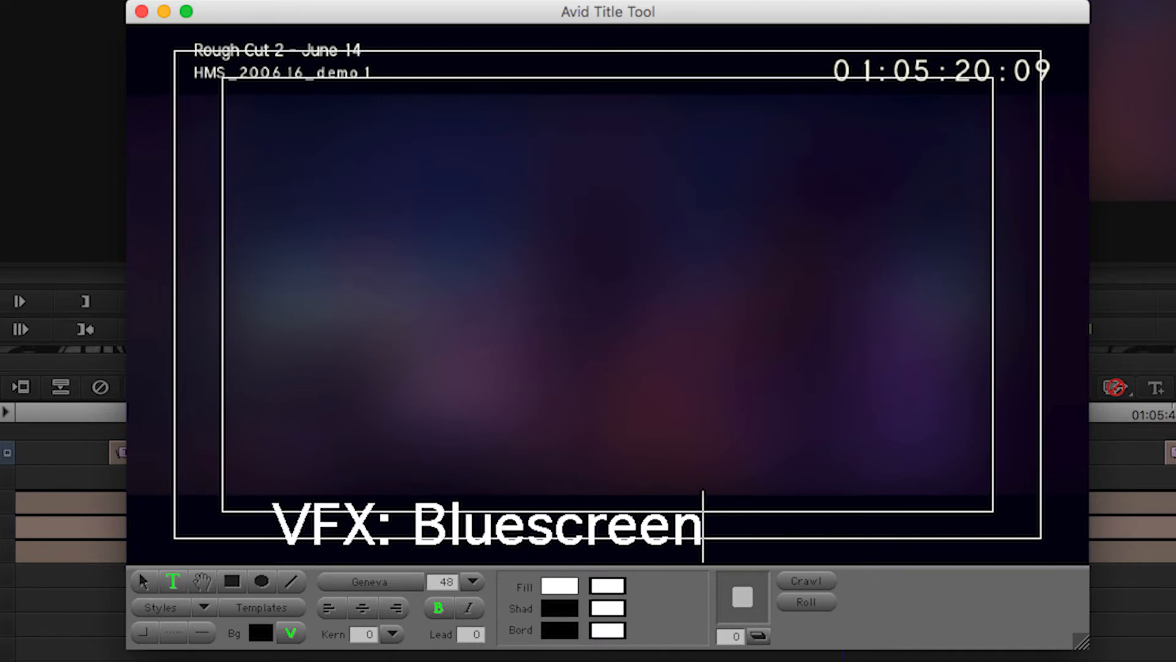
{"action": "type", "text": "comp - je"}
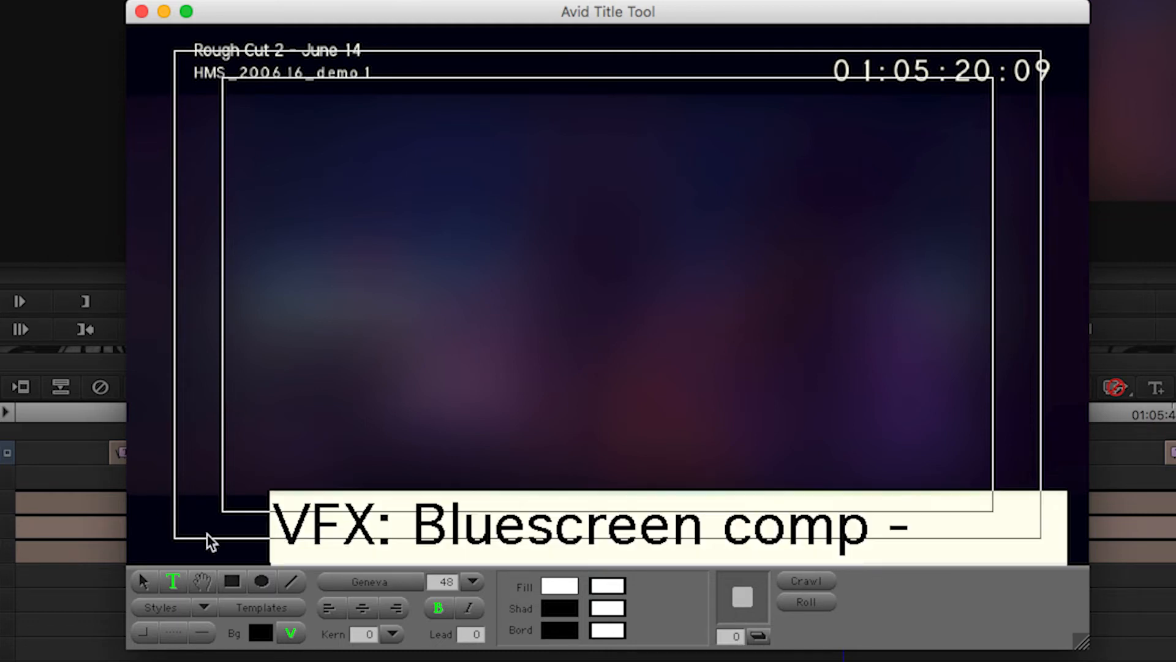
{"action": "left_click", "coordinate": [206, 606]}
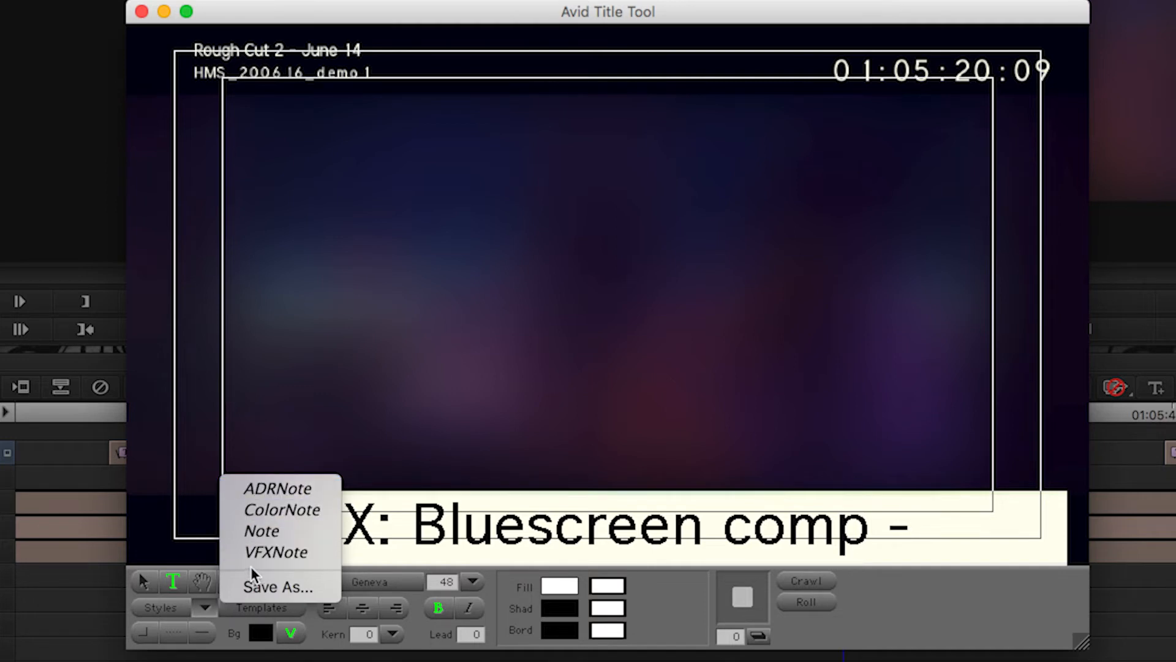
{"action": "mouse_move", "coordinate": [276, 552]}
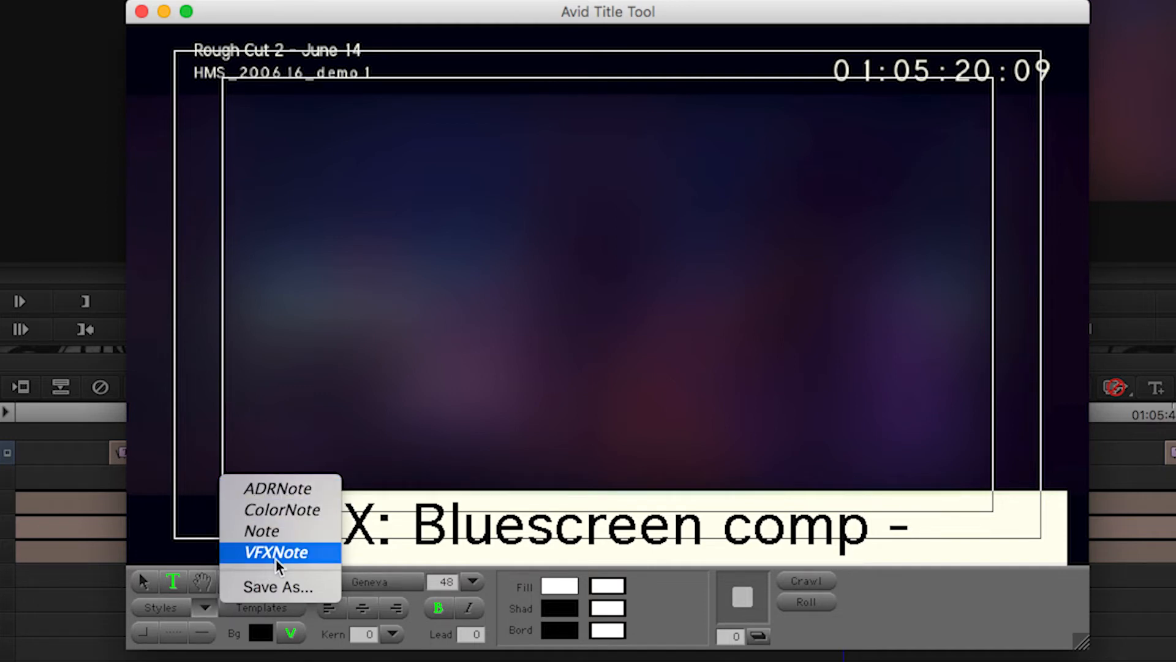
Apply the VFXNote style and drag the blue note inside the safe-title frame
{"action": "left_click", "coordinate": [275, 553]}
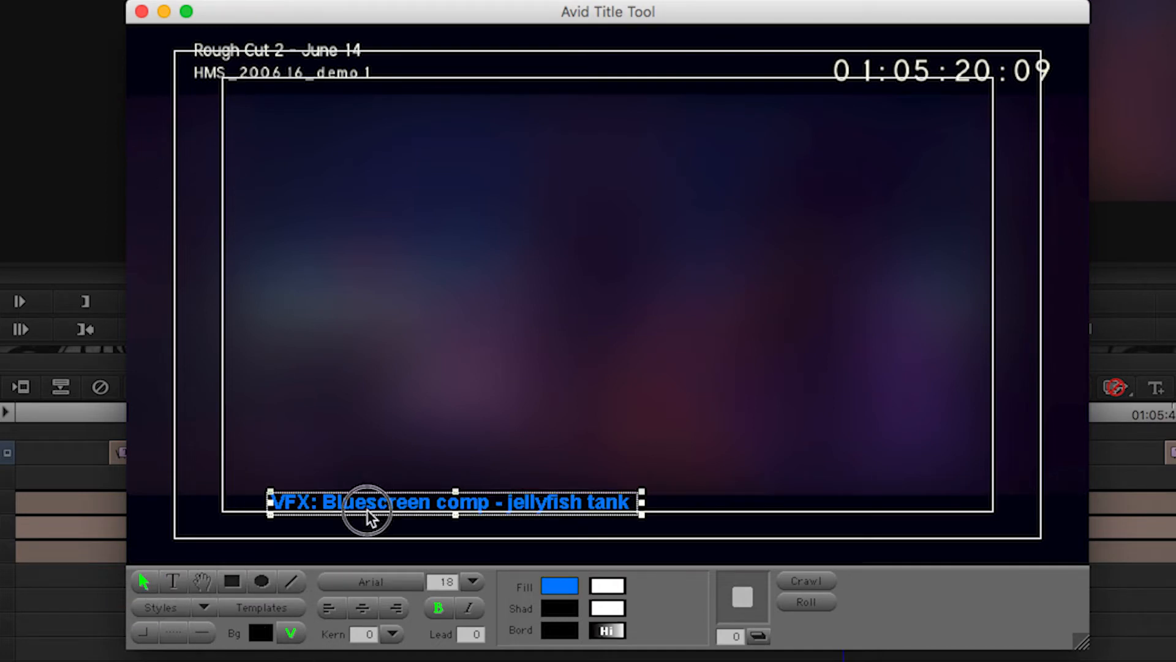
{"action": "left_click_drag", "start_coordinate": [449, 503], "coordinate": [360, 526]}
{"action": "type", "text": "VFX:"}
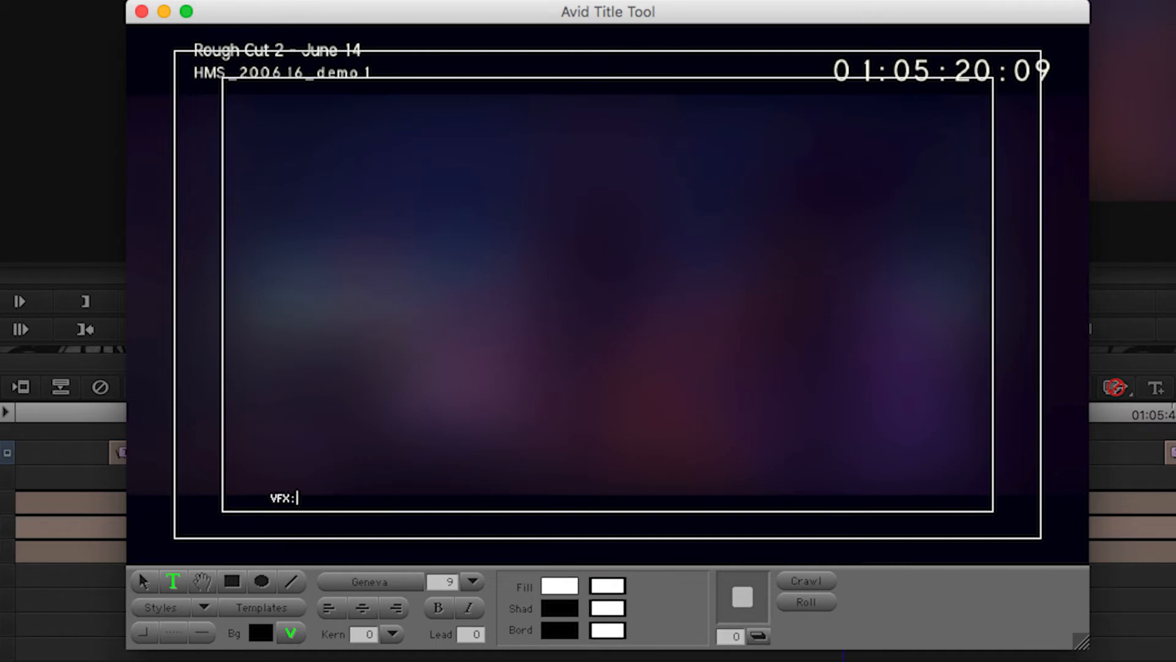
Finish the note as 'VFX: jellyfish tank', set text size 20 and pick a blue fill colour
{"action": "type", "text": "jellyfish tank"}
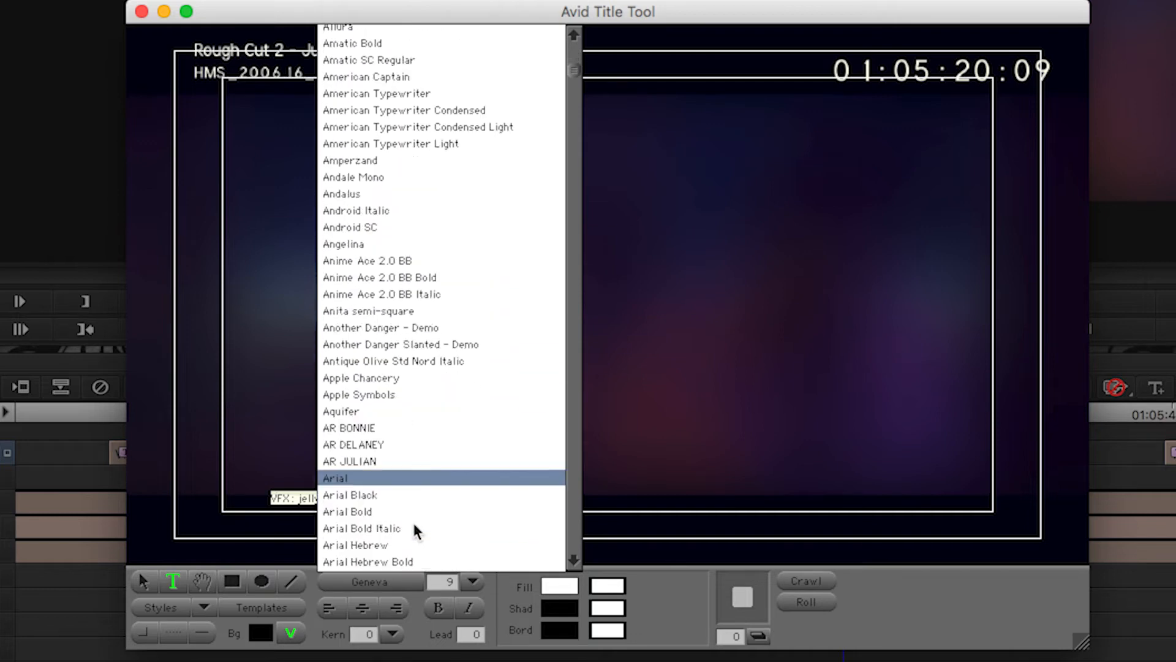
{"action": "left_click", "coordinate": [336, 478]}
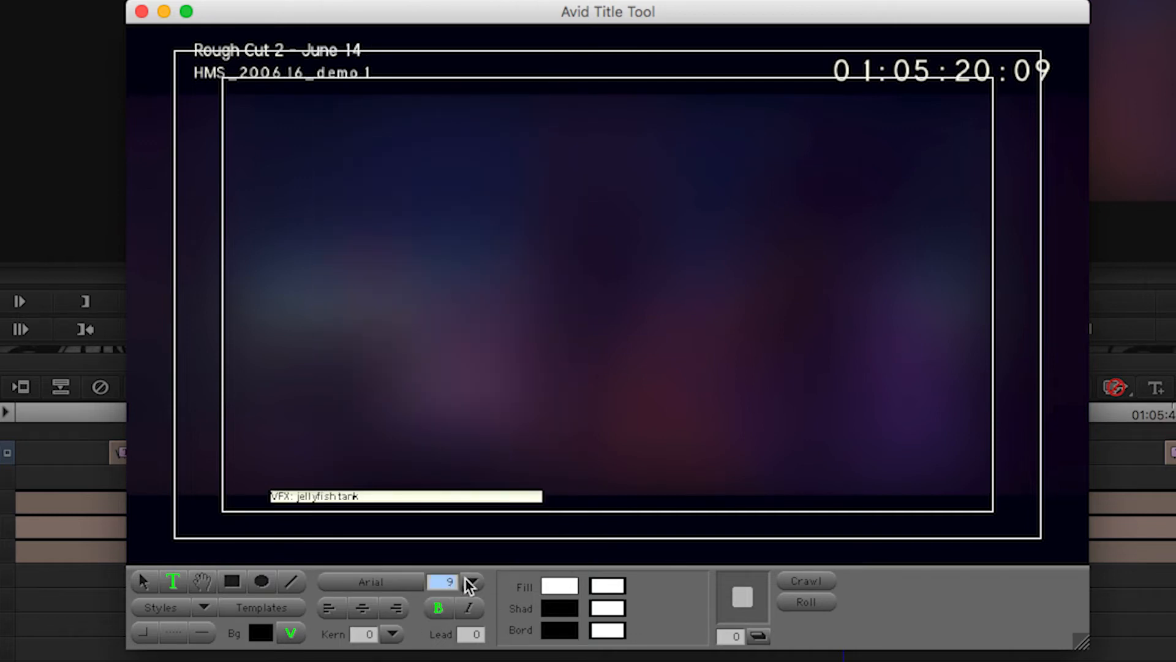
{"action": "type", "text": "20"}
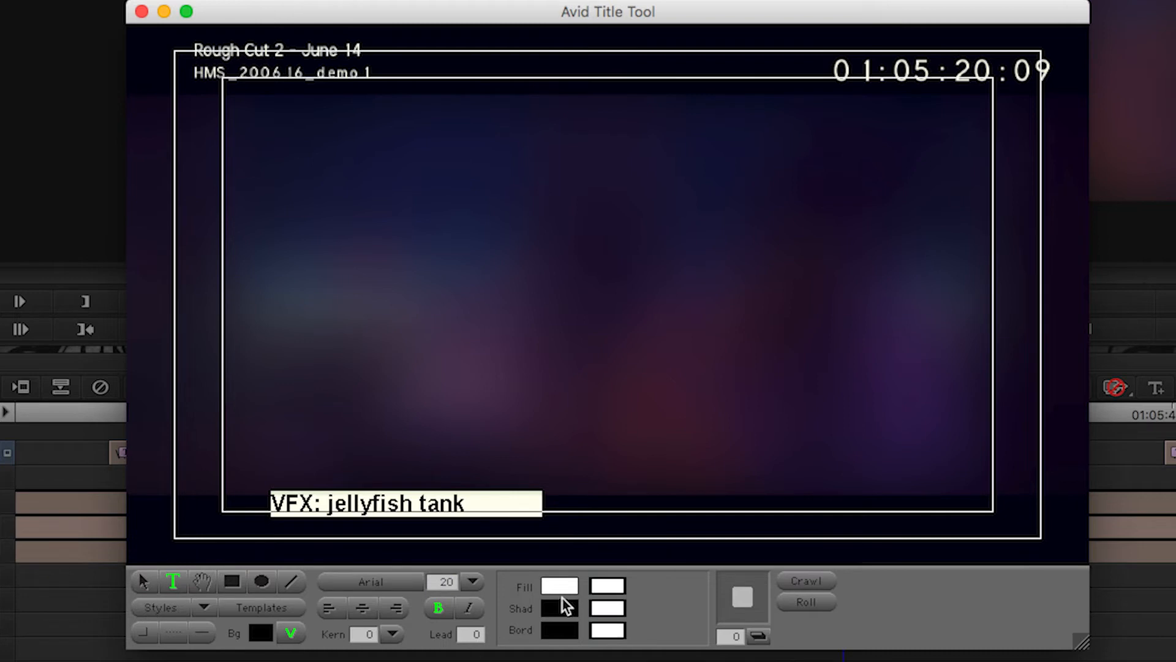
{"action": "left_click", "coordinate": [559, 586]}
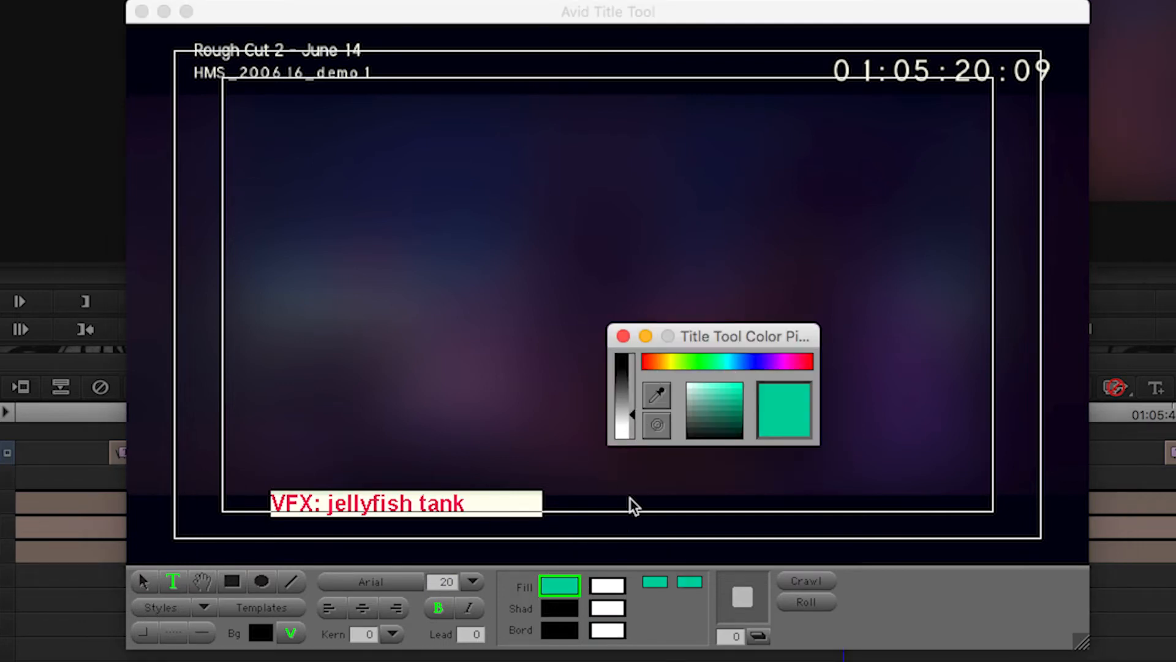
{"action": "mouse_move", "coordinate": [686, 488]}
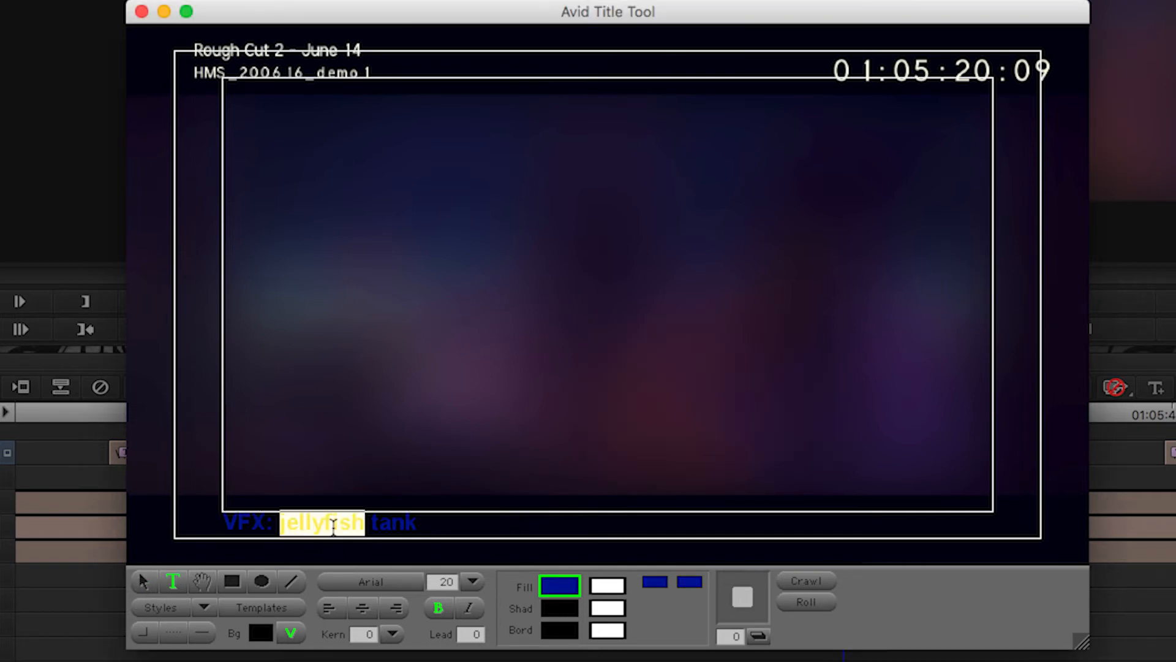
{"action": "left_click", "coordinate": [558, 585]}
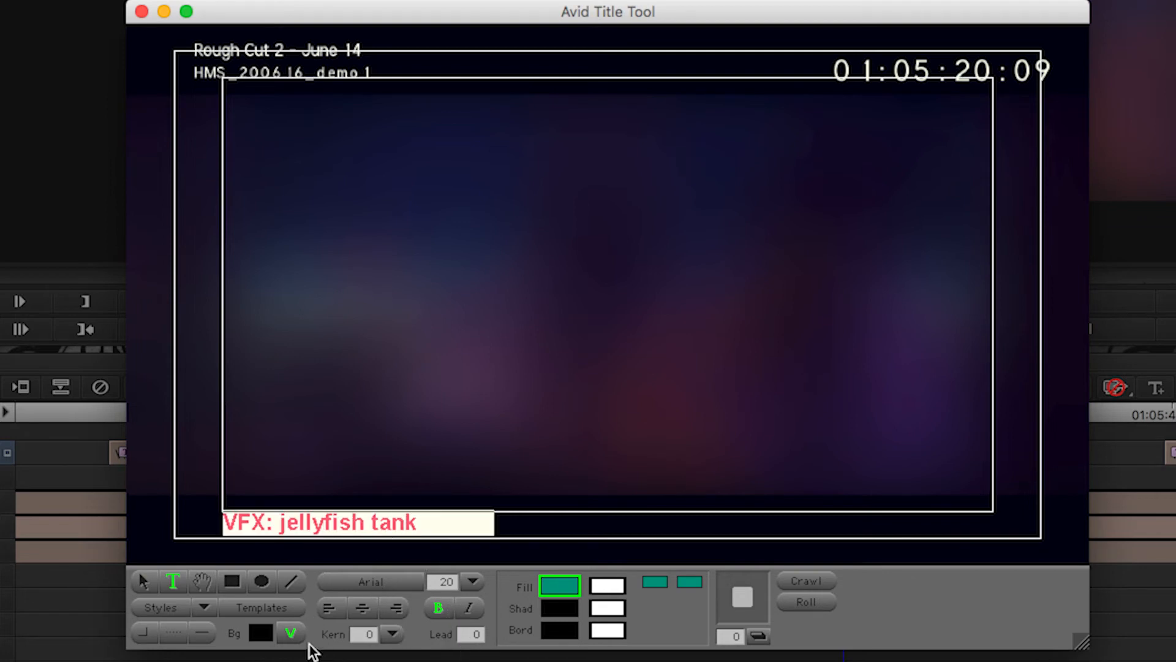
Save the formatting via Styles > Save As, naming the new style 'VFXNote' in the Title Style Sheet
{"action": "left_click", "coordinate": [206, 607]}
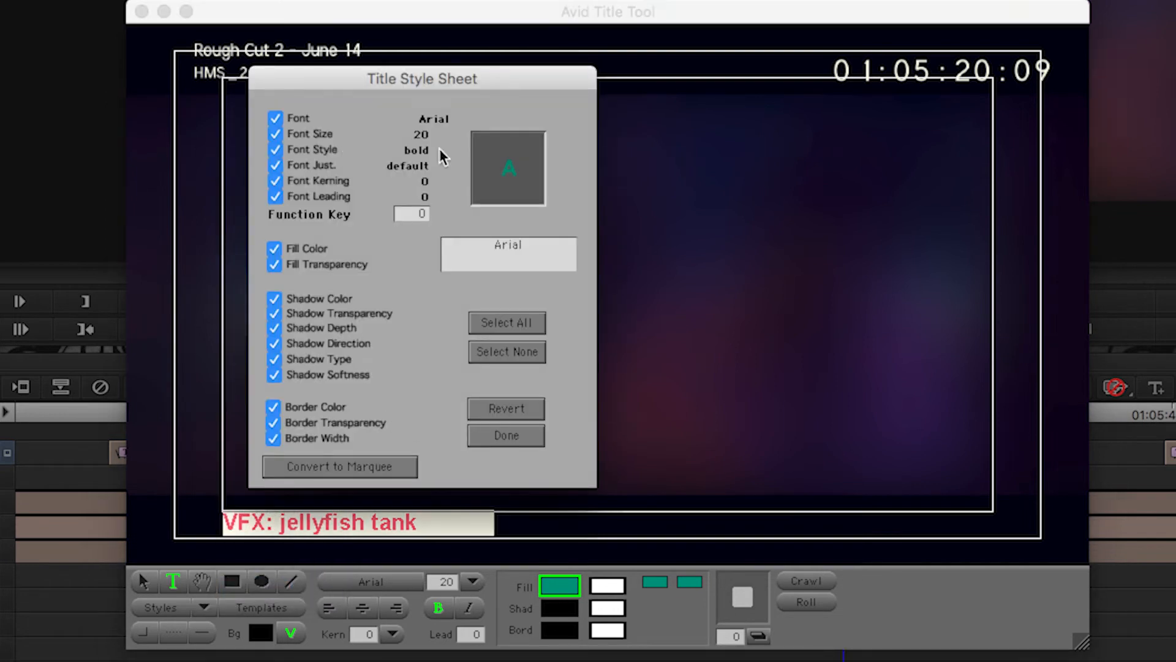
{"action": "mouse_move", "coordinate": [463, 182]}
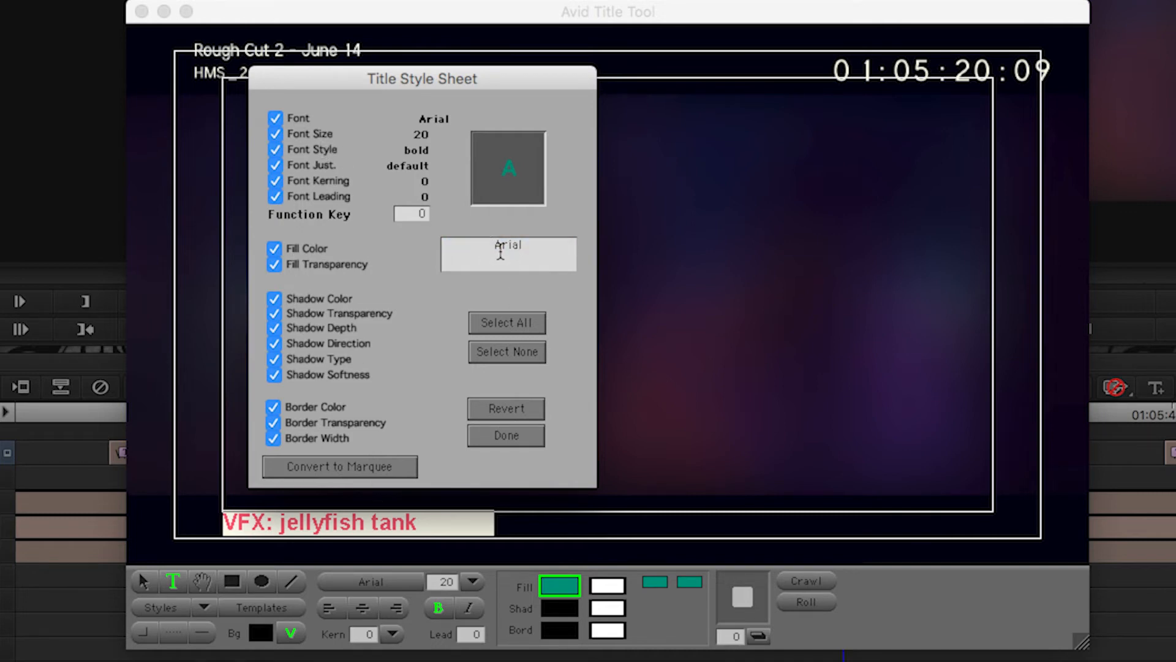
{"action": "left_click", "coordinate": [507, 254]}
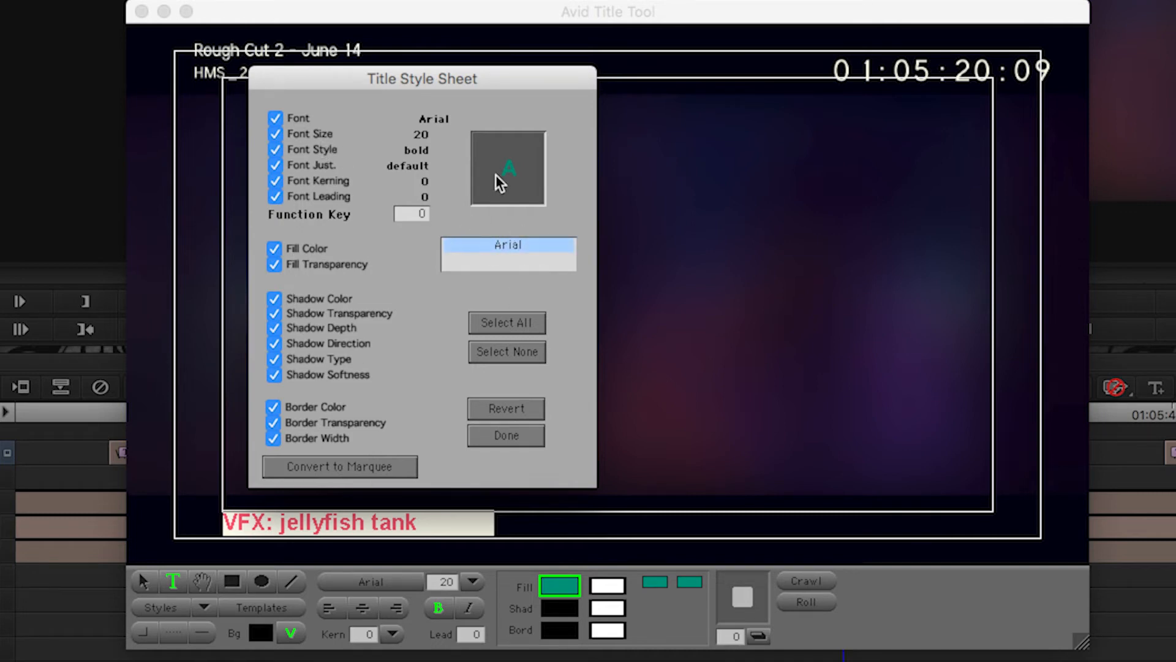
{"action": "mouse_move", "coordinate": [523, 195]}
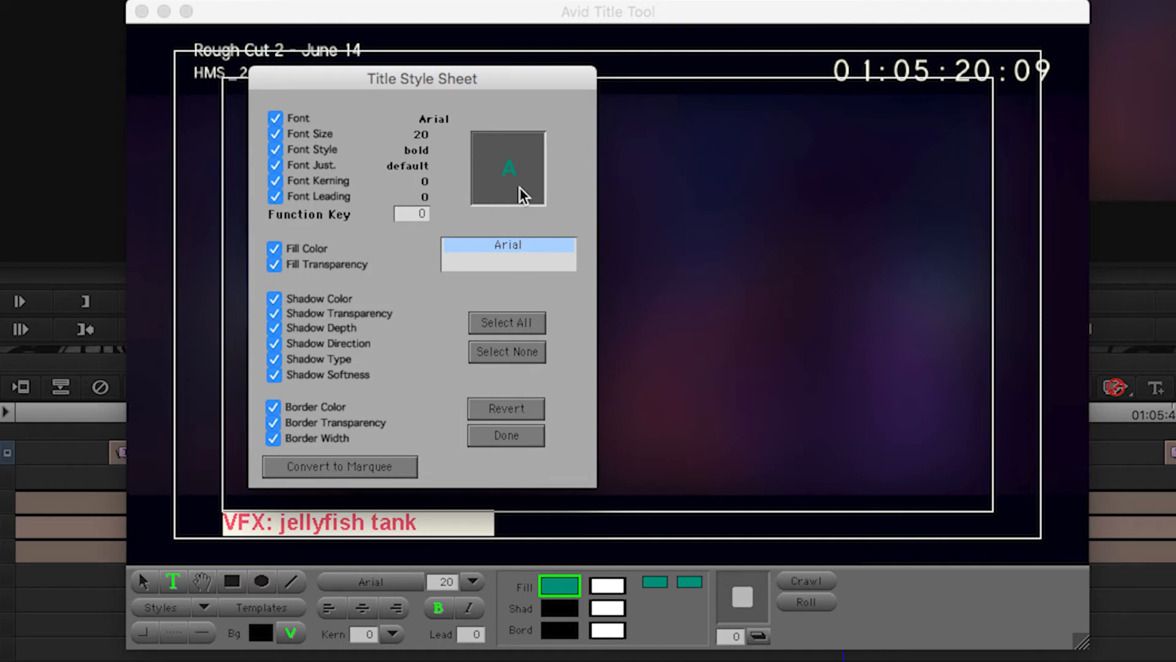
{"action": "type", "text": "VFX"}
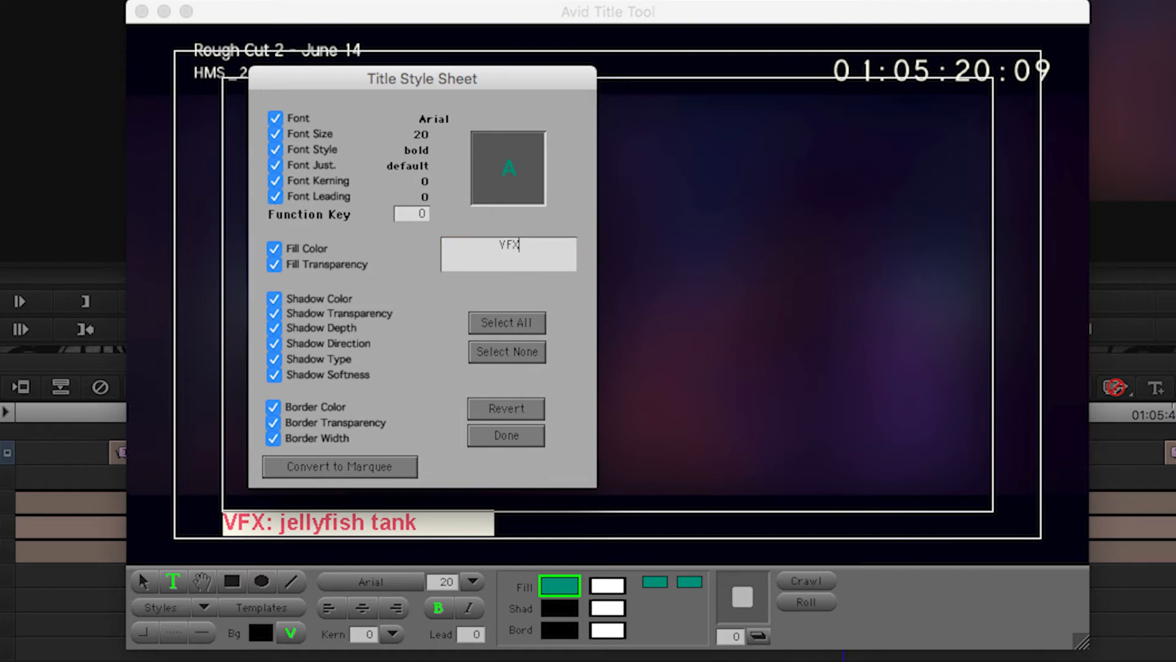
{"action": "type", "text": "Note"}
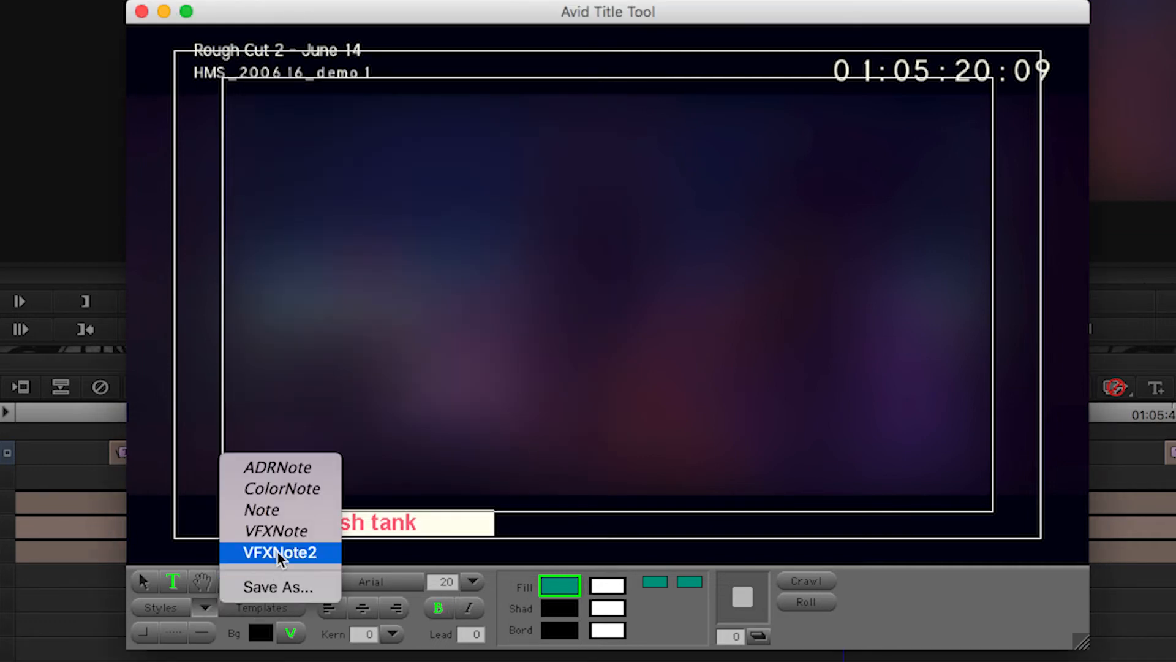
Apply the saved VFXNote2 style to the note before saving the title
{"action": "left_click", "coordinate": [279, 553]}
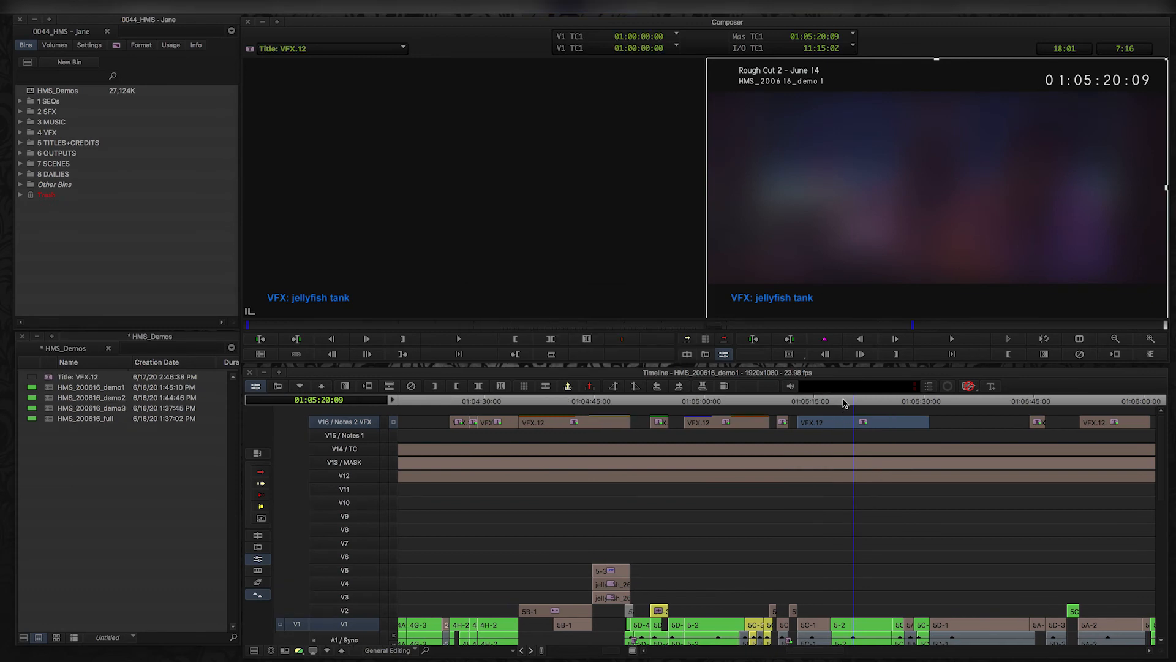
{"action": "mouse_move", "coordinate": [846, 403]}
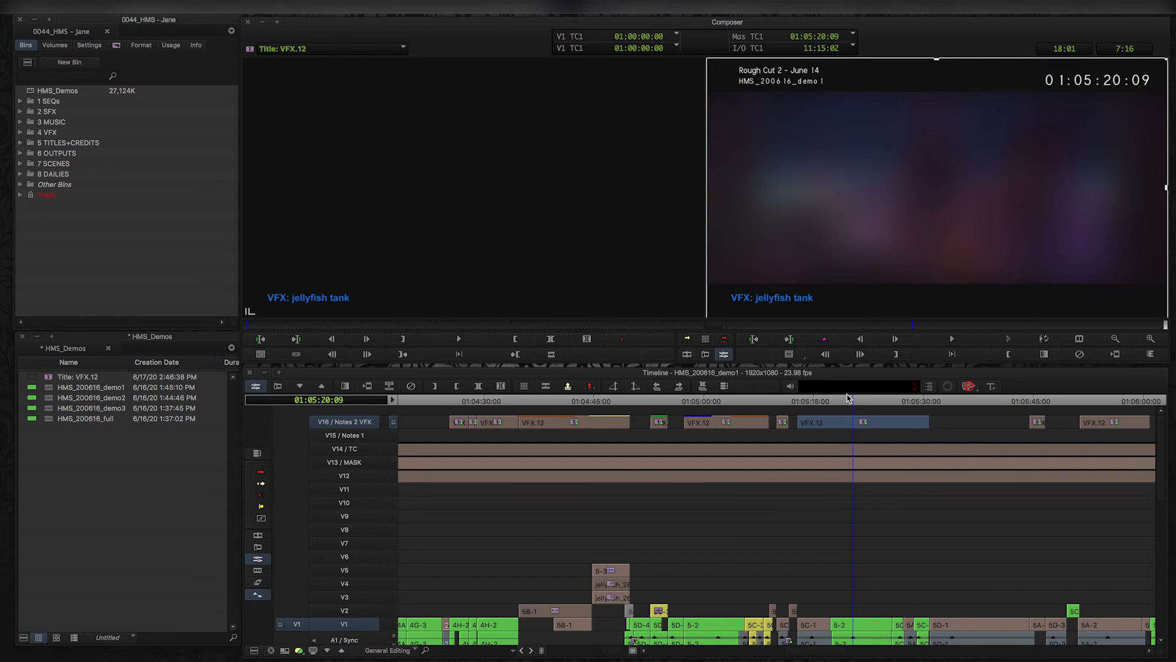
{"action": "mouse_move", "coordinate": [849, 407]}
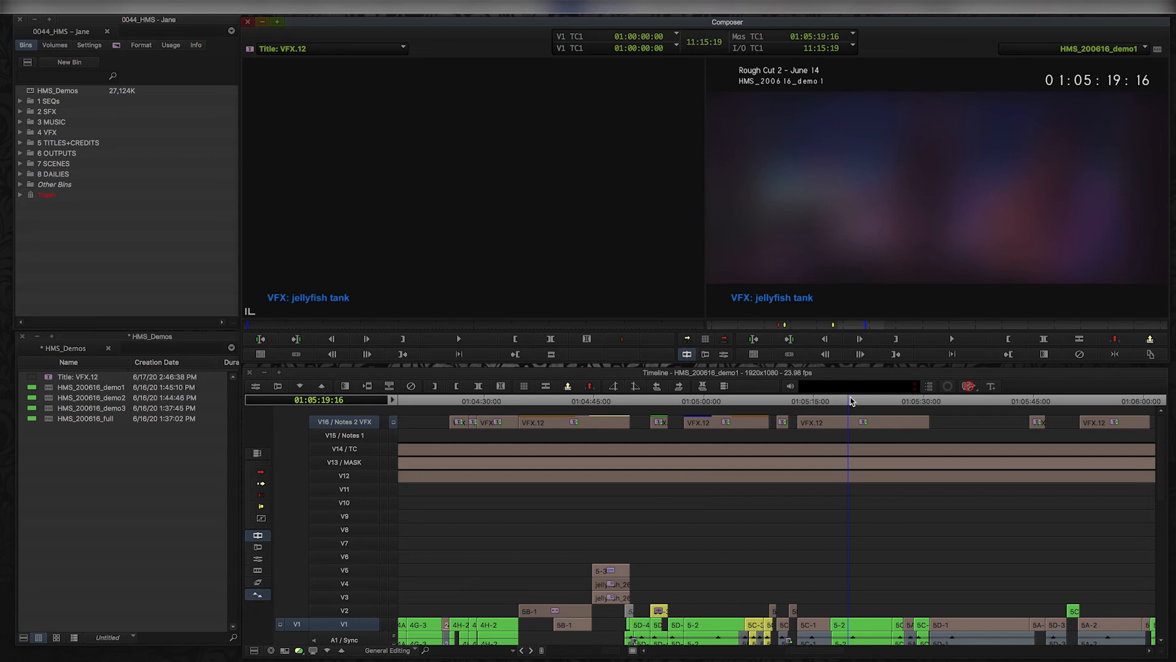
{"action": "mouse_move", "coordinate": [860, 391]}
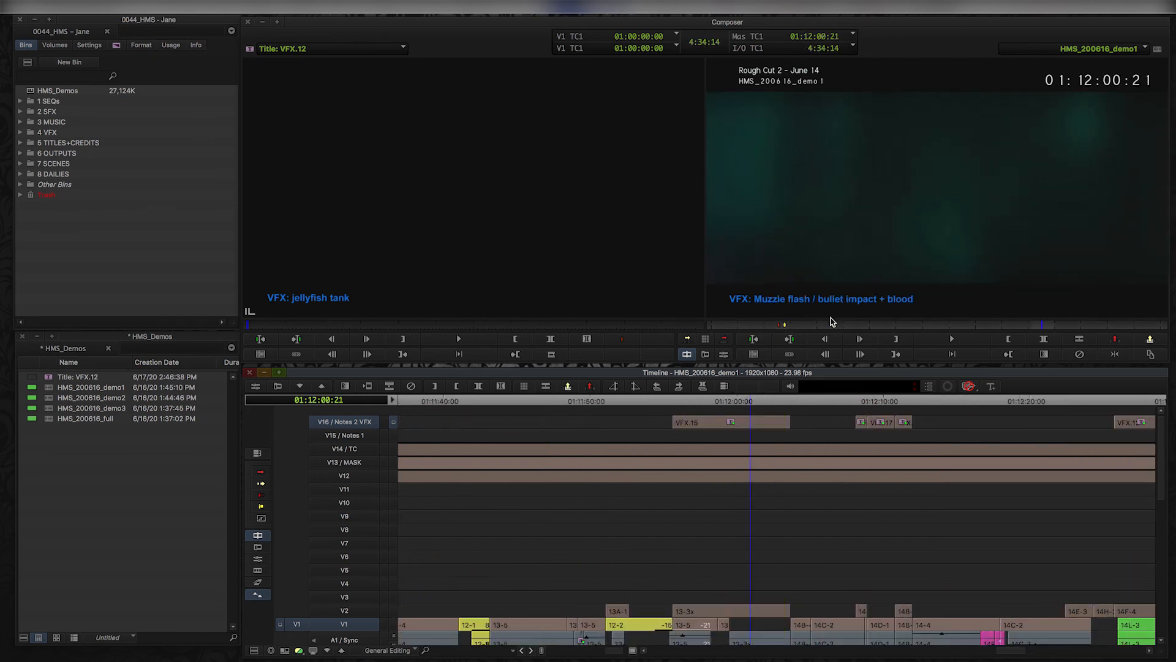
{"action": "mouse_move", "coordinate": [750, 403]}
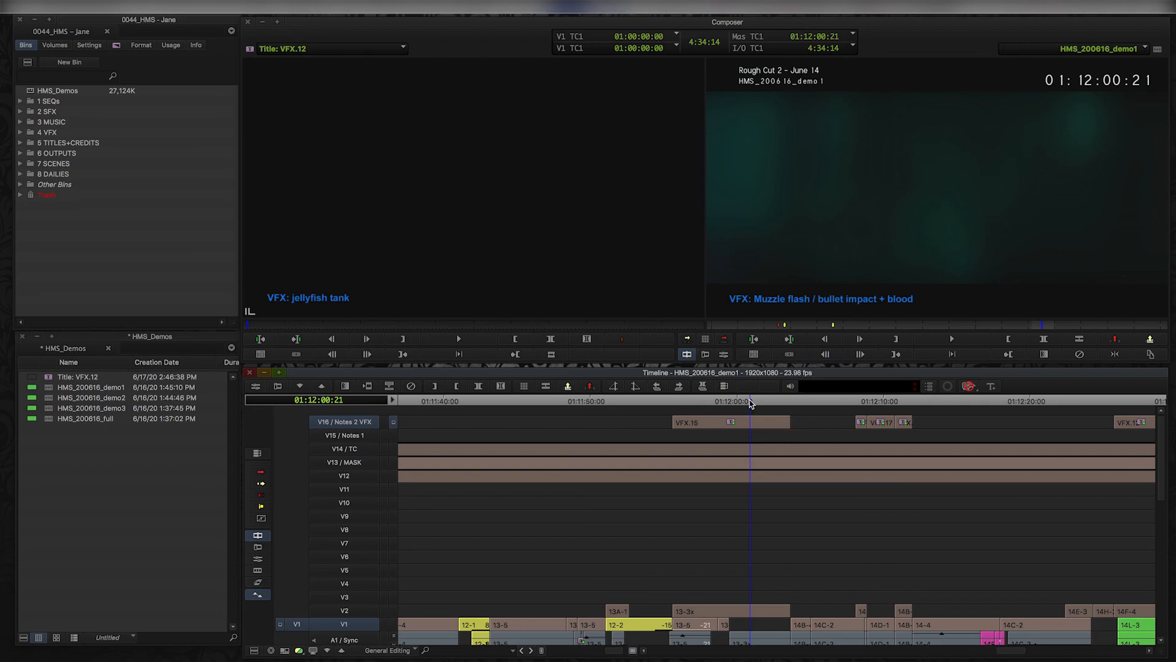